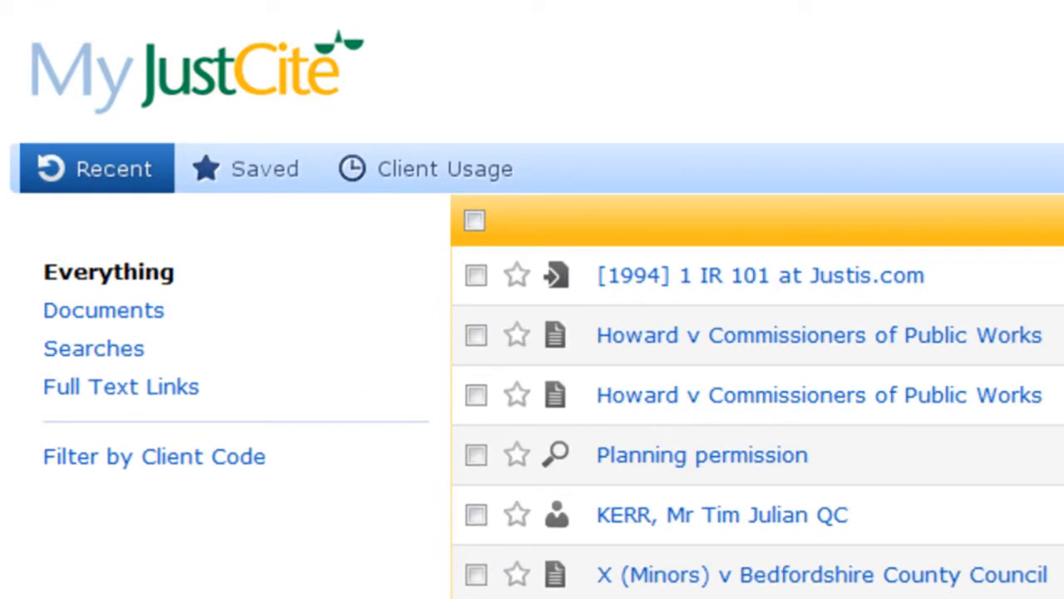
mouse_move(666, 295)
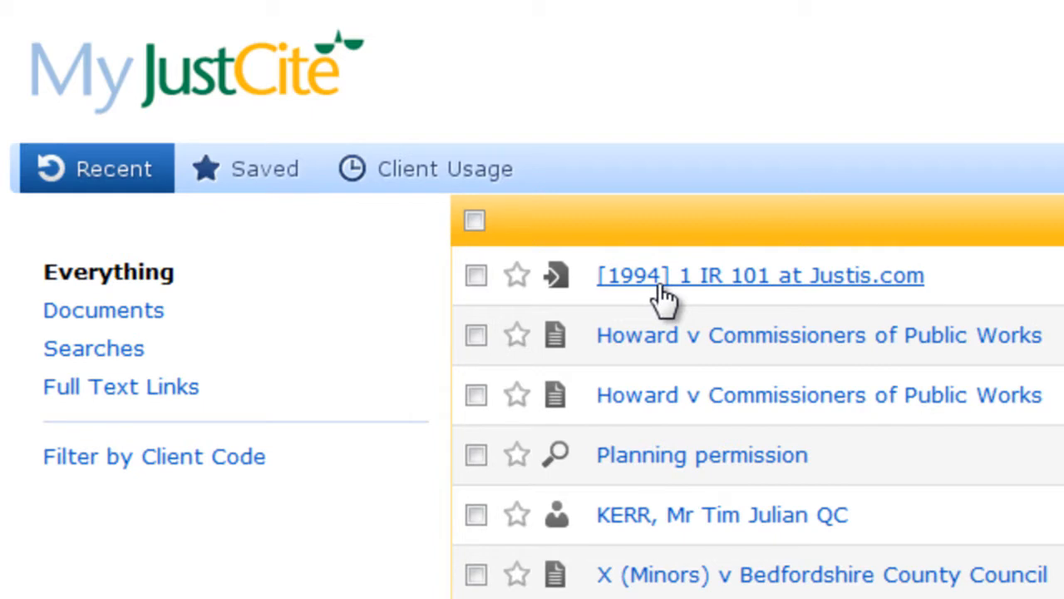
mouse_move(580, 324)
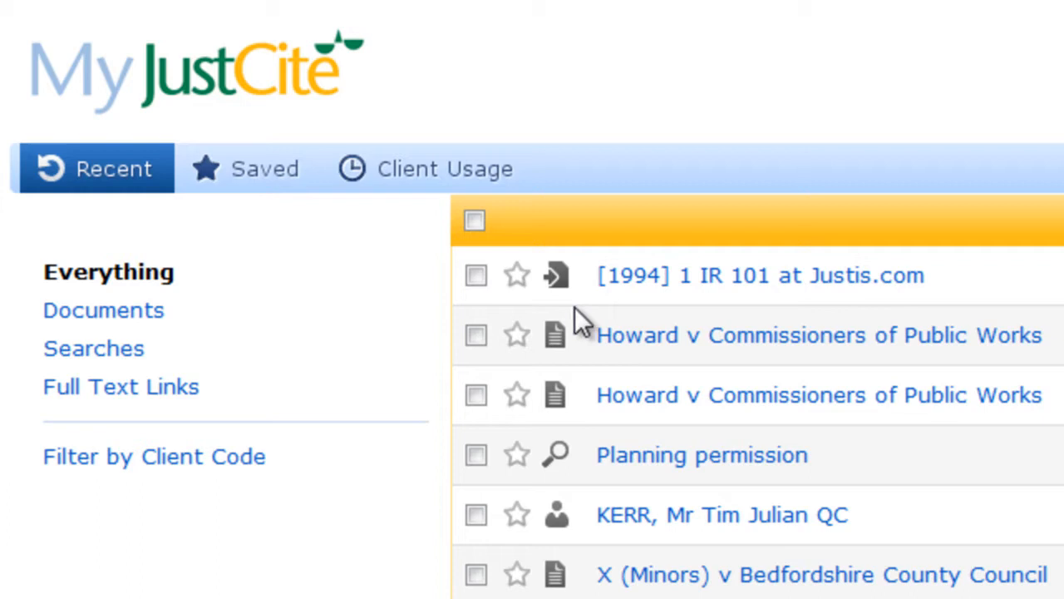
mouse_move(519, 420)
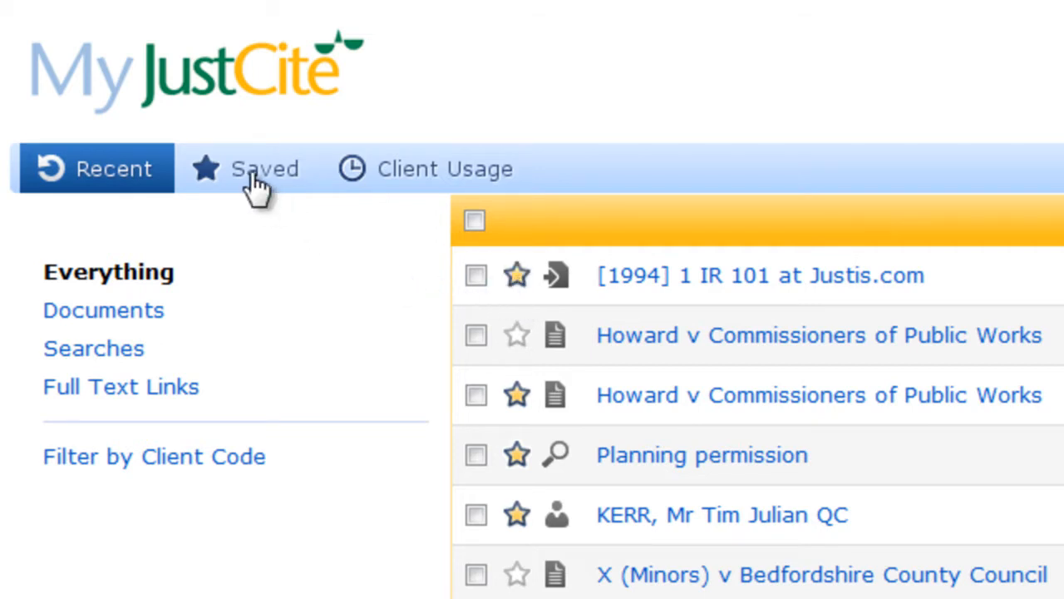
Show only the four starred trail items in the Saved list.
click(264, 168)
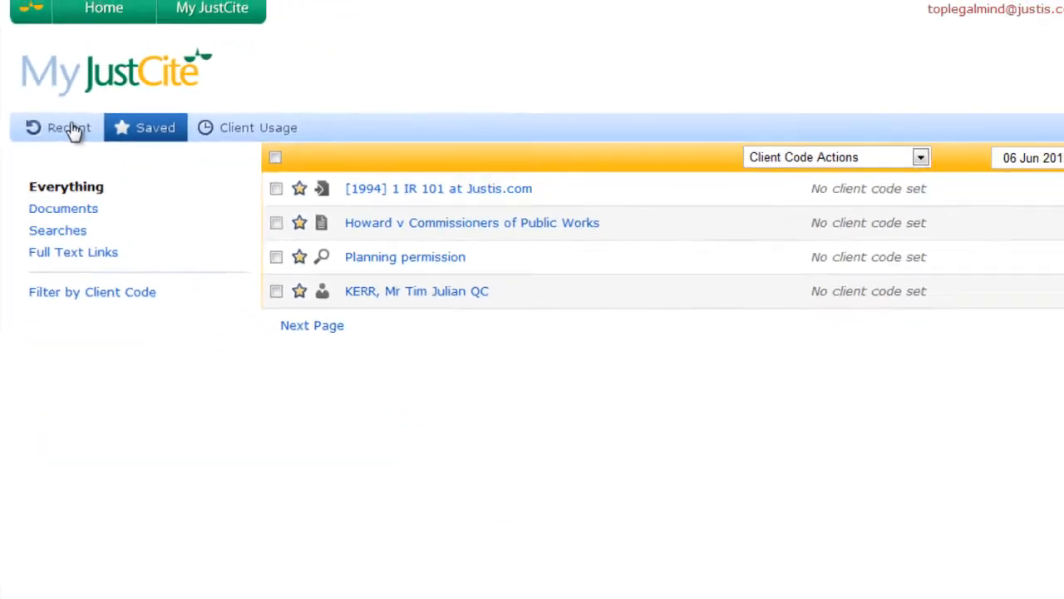
Return to the Recent tab's full research history.
click(68, 127)
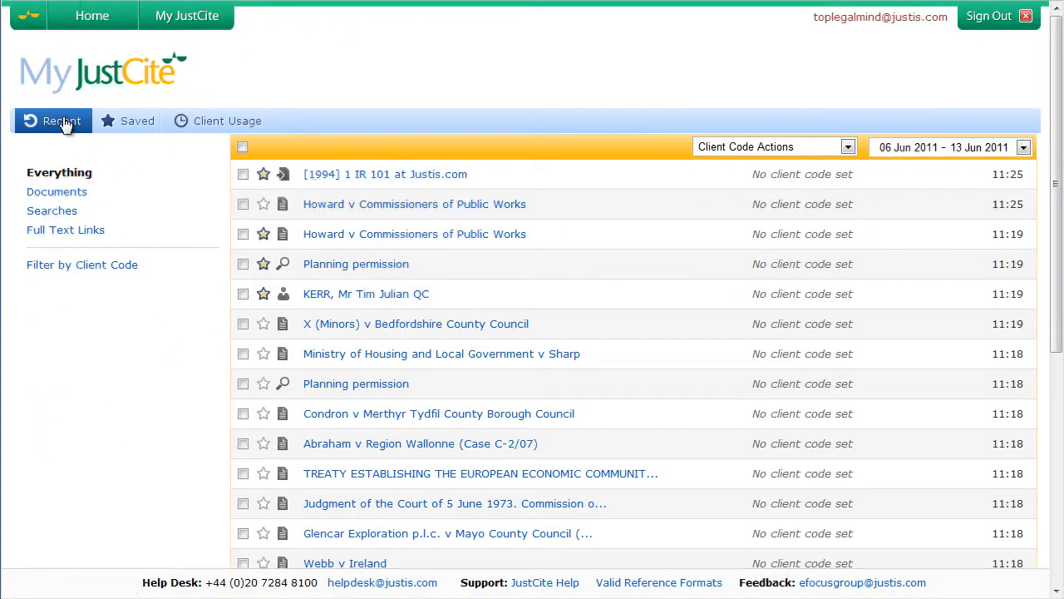
mouse_move(706, 199)
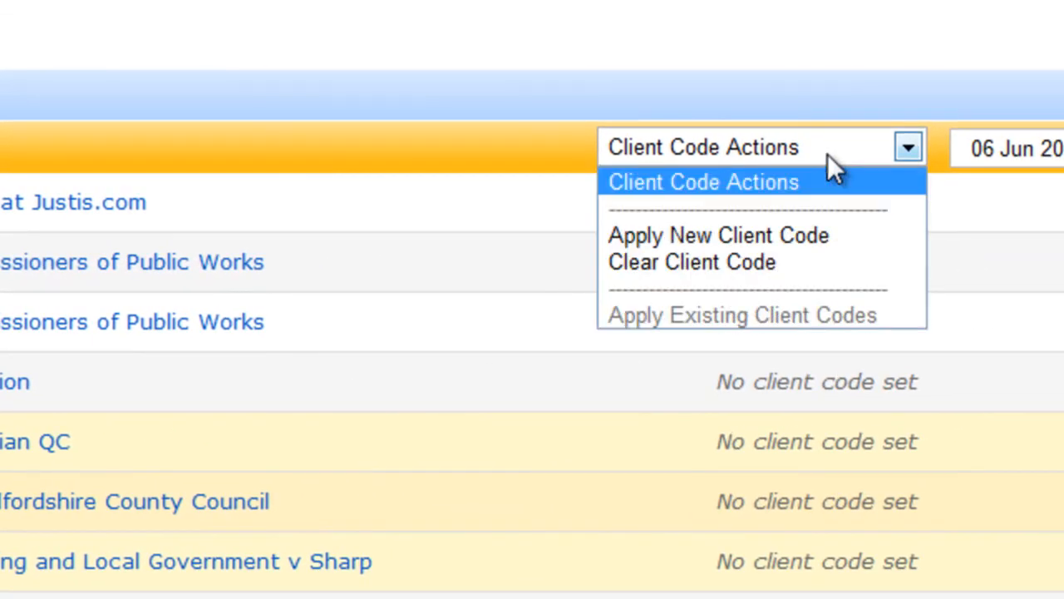
Create client code 'ABC Ltd' for the three checked entries and list it in the filter.
click(717, 235)
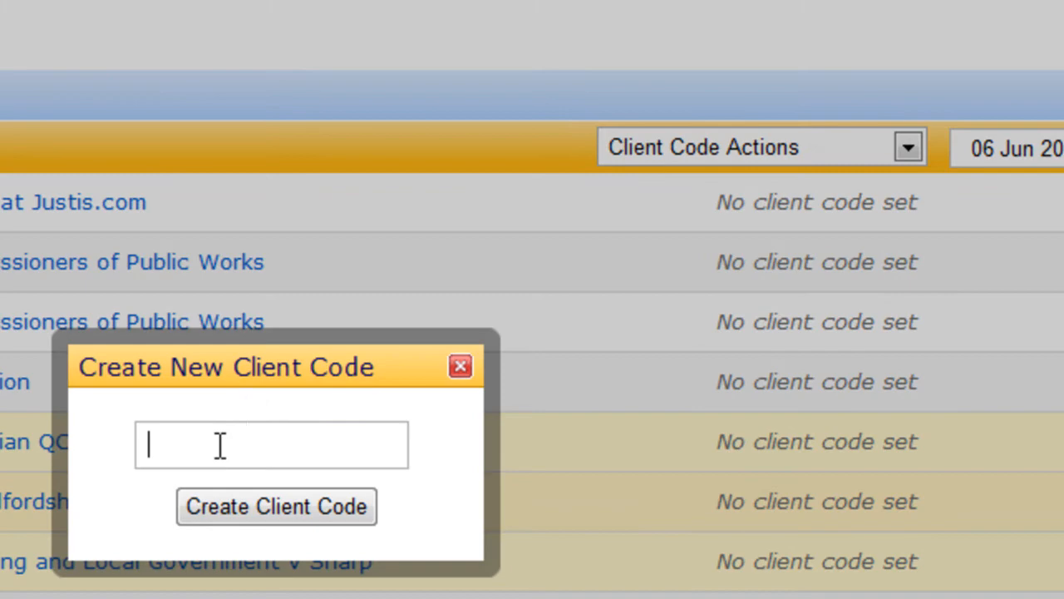
text(ABC Ltd)
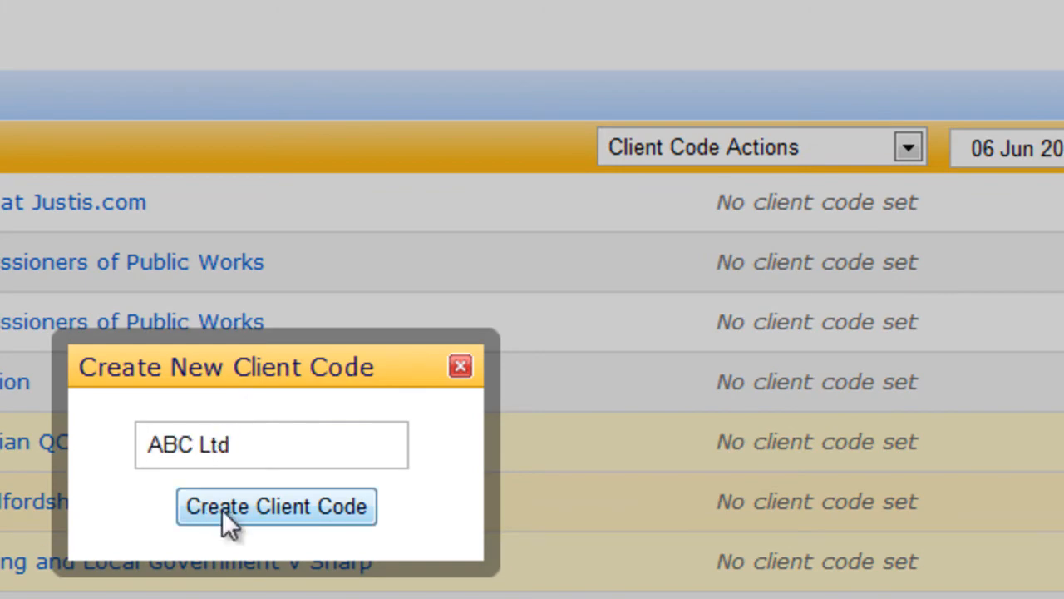
click(276, 506)
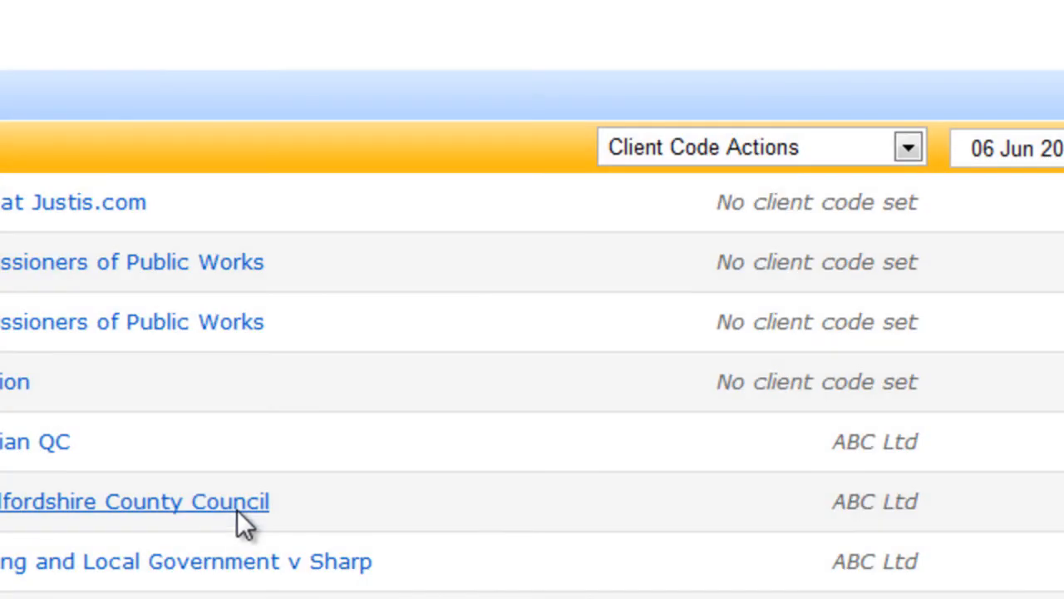
mouse_move(831, 454)
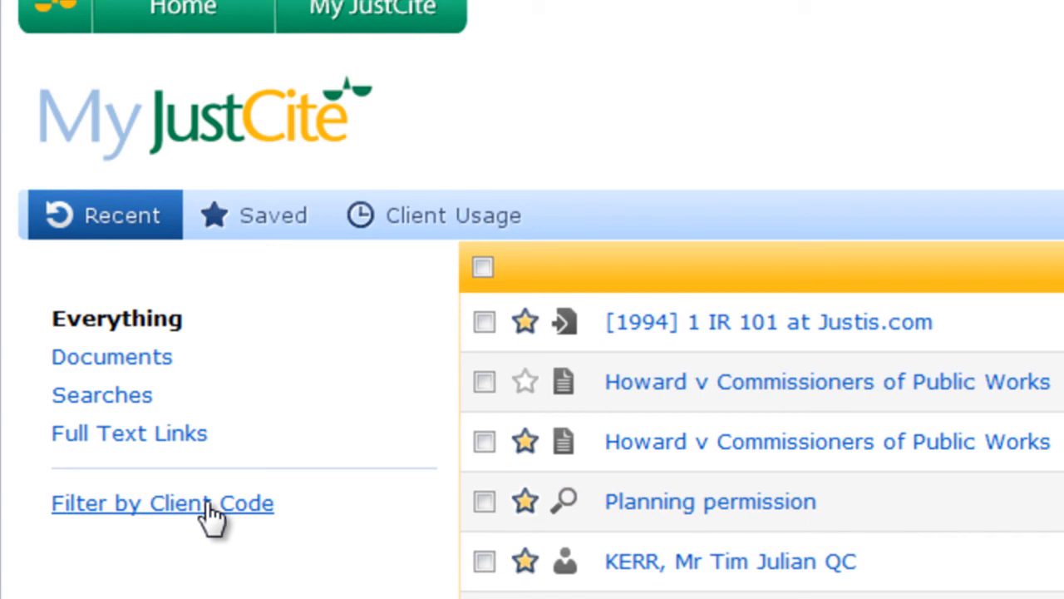
click(162, 503)
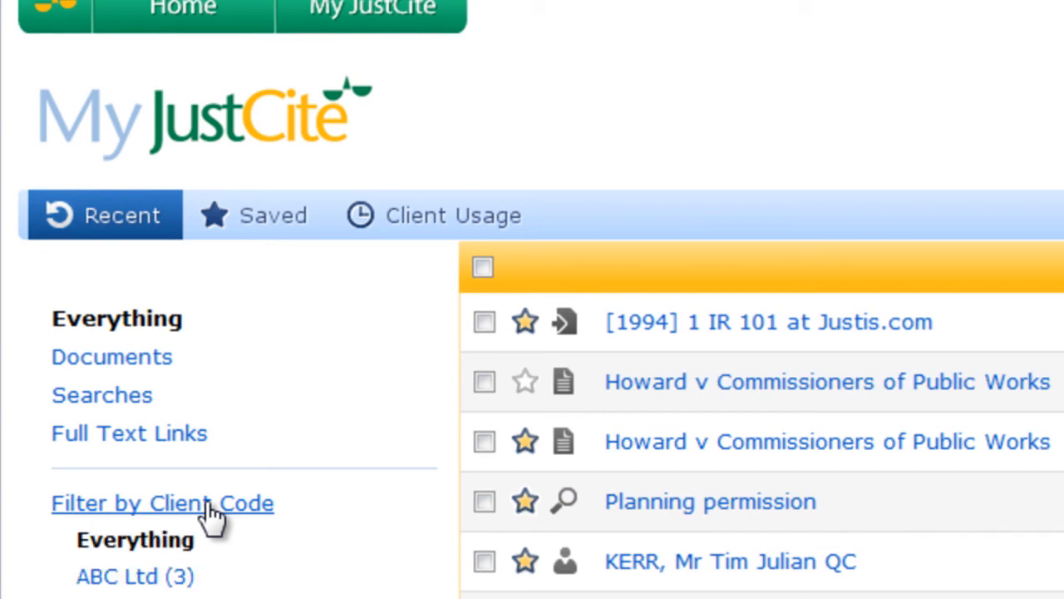